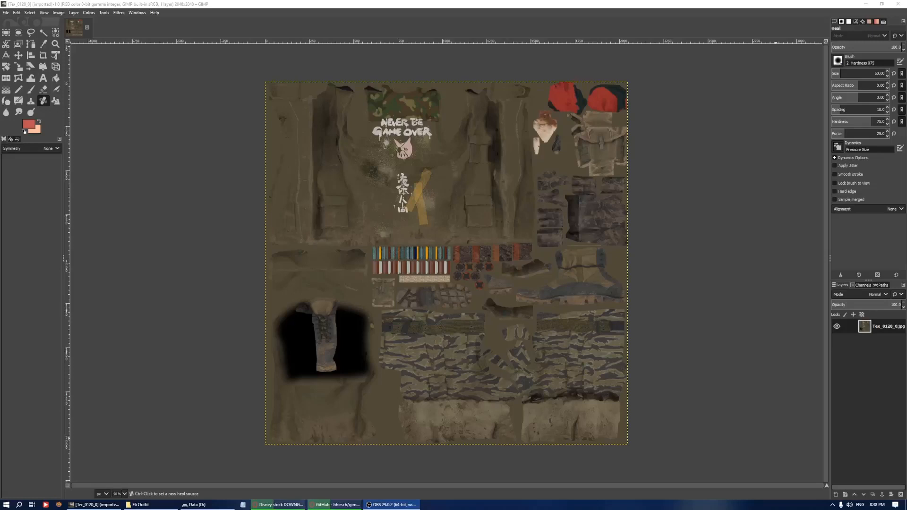
mouse_move(818, 243)
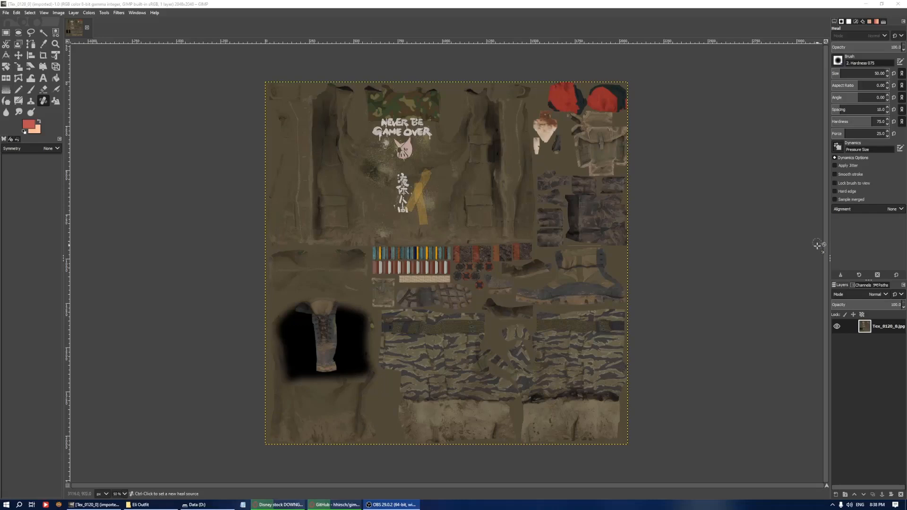
mouse_move(785, 215)
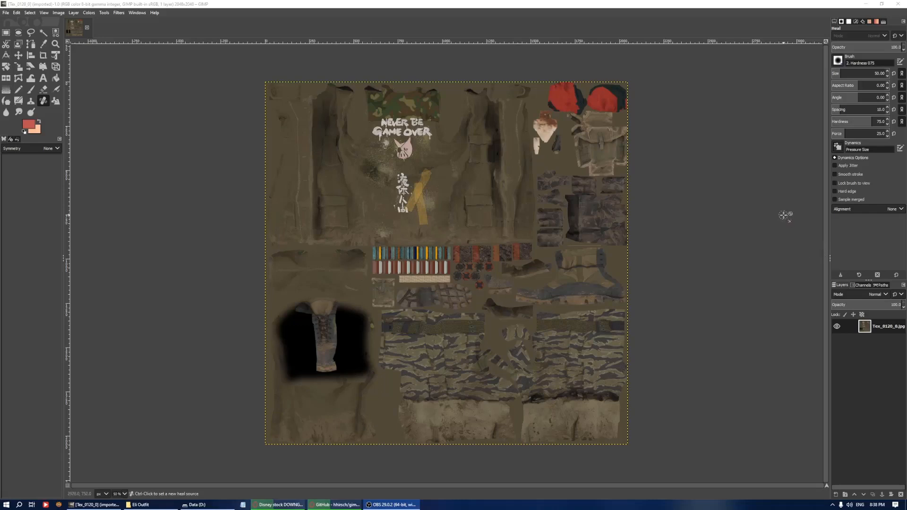
mouse_move(772, 146)
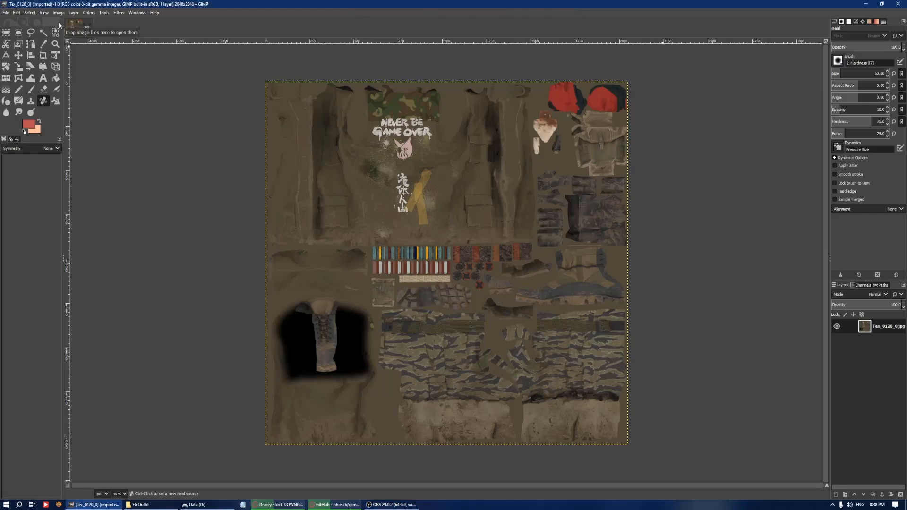
mouse_move(56, 32)
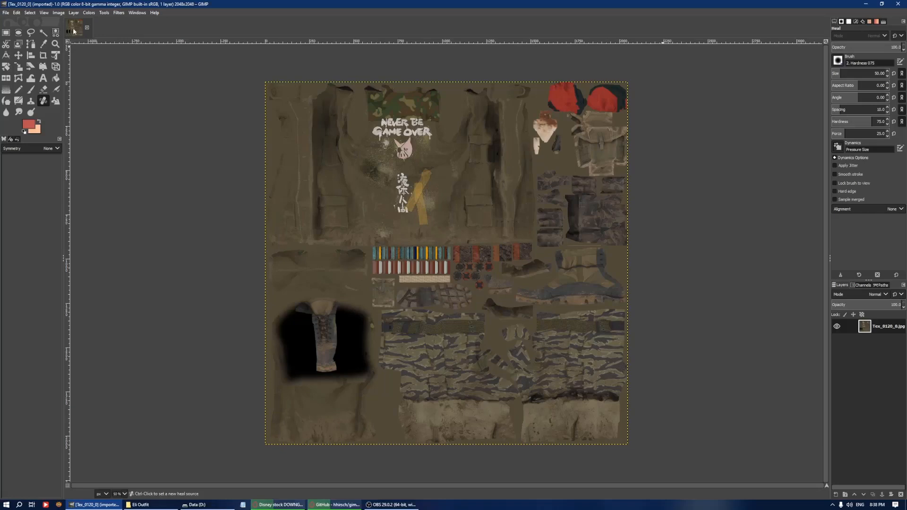
mouse_move(81, 33)
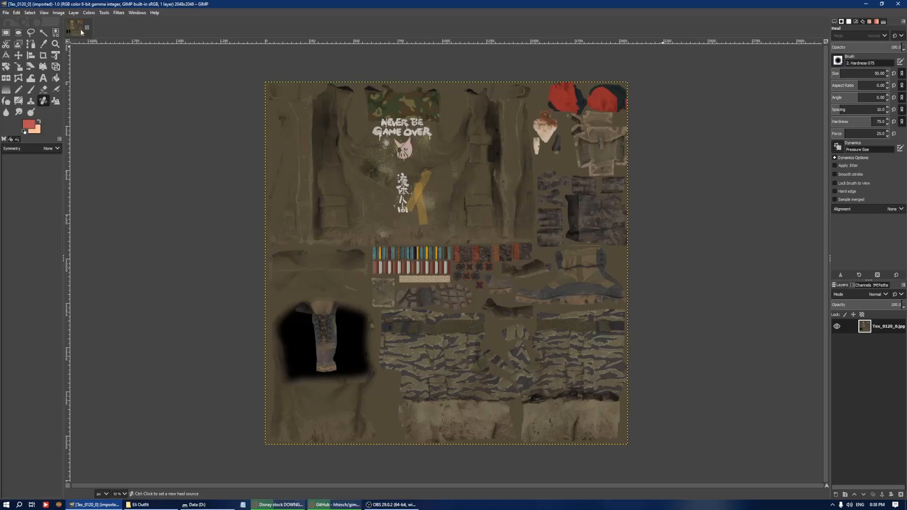
Look over the normal map plugin's project page, then open the Normalmap filter on the clothing texture.
left_click(335, 505)
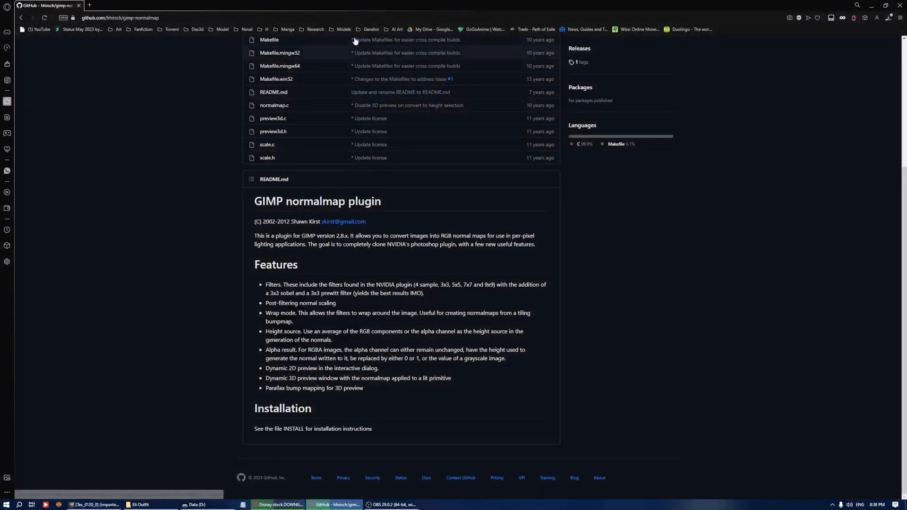
mouse_move(380, 261)
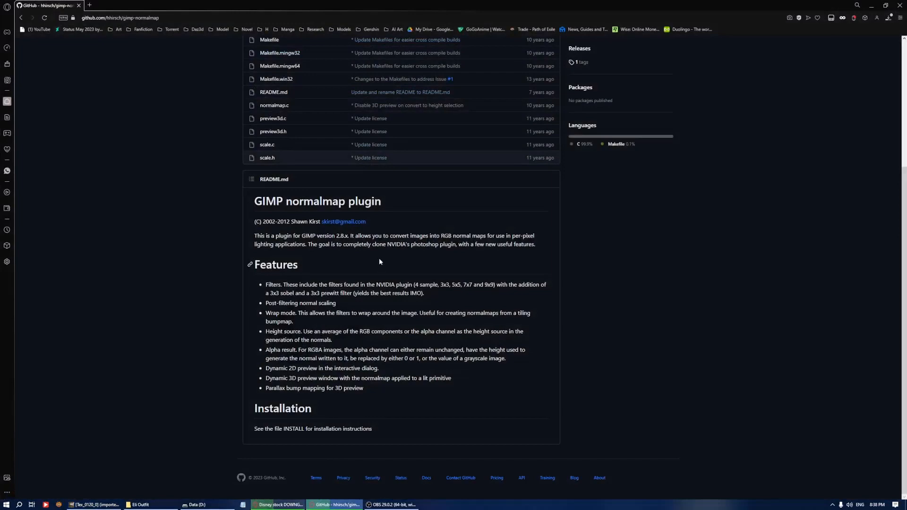
mouse_move(378, 394)
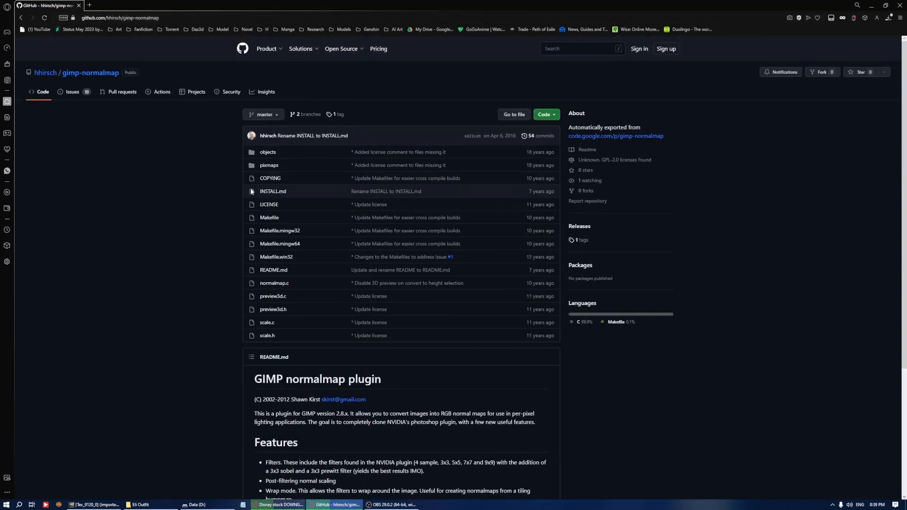
scroll("down", 3)
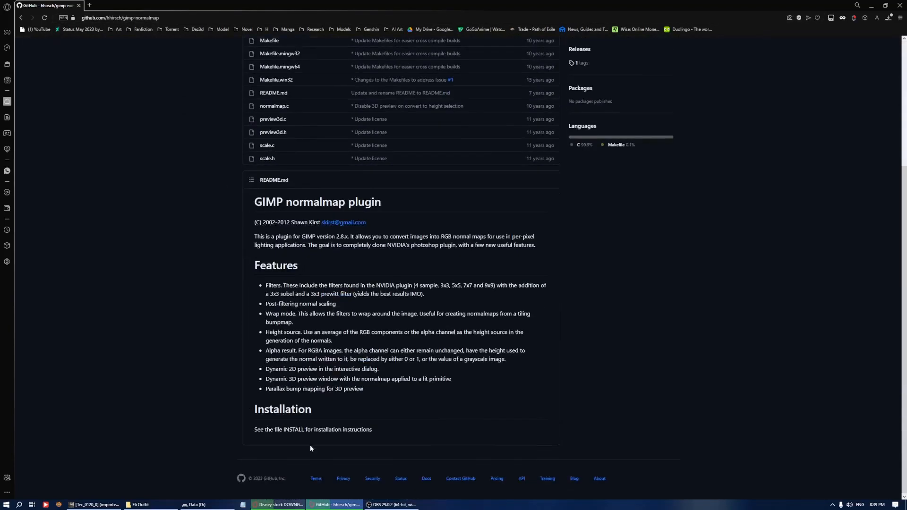
mouse_move(284, 452)
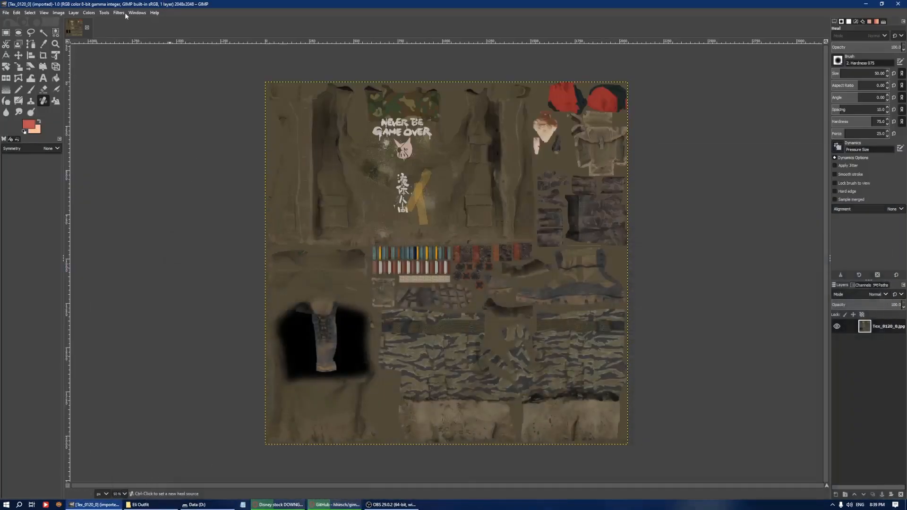
left_click(118, 12)
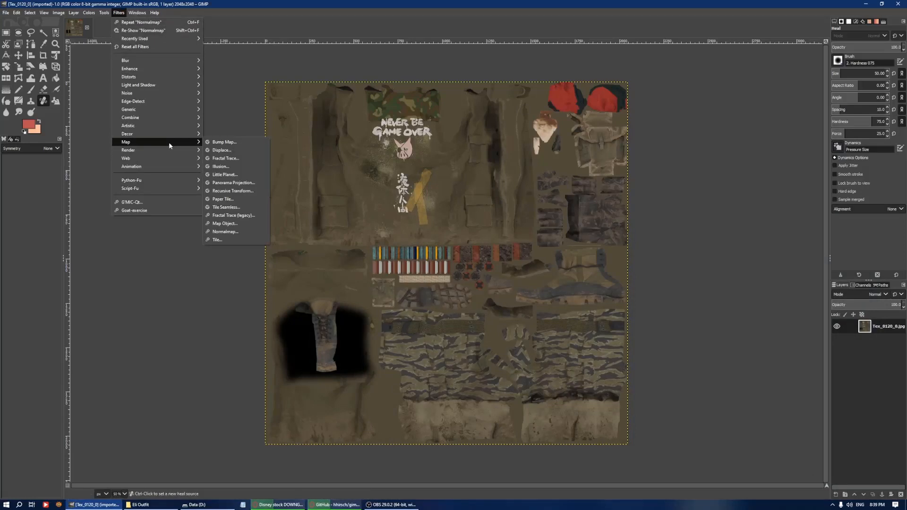
mouse_move(224, 231)
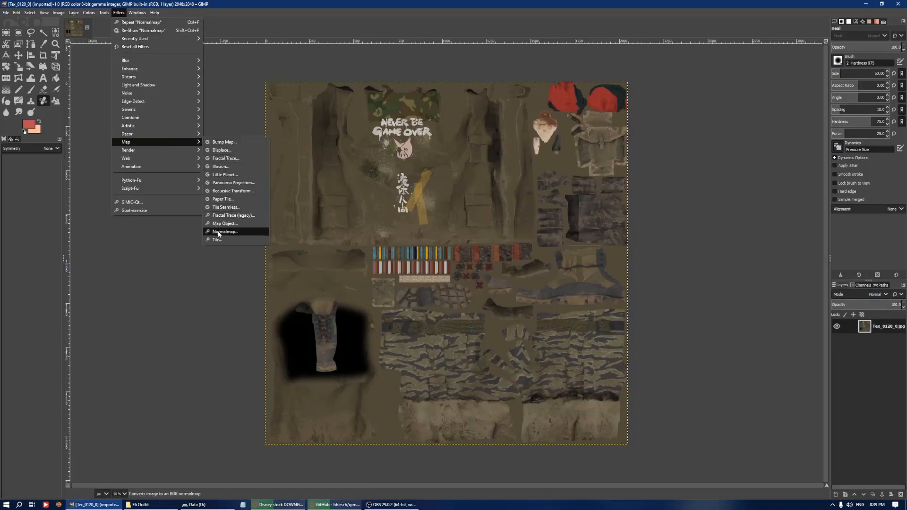
left_click(225, 231)
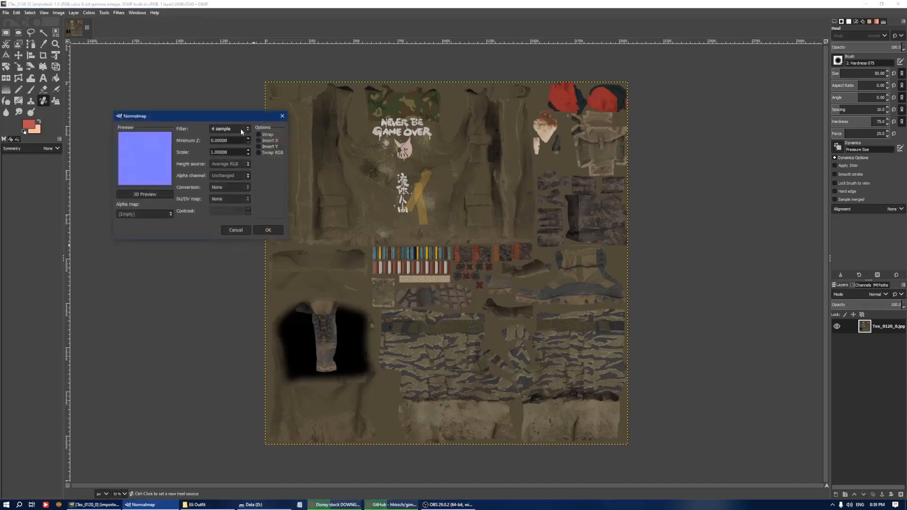
Try the filter types, settle on Sobel 3x3, and toggle the Invert Y checkbox.
left_click(229, 129)
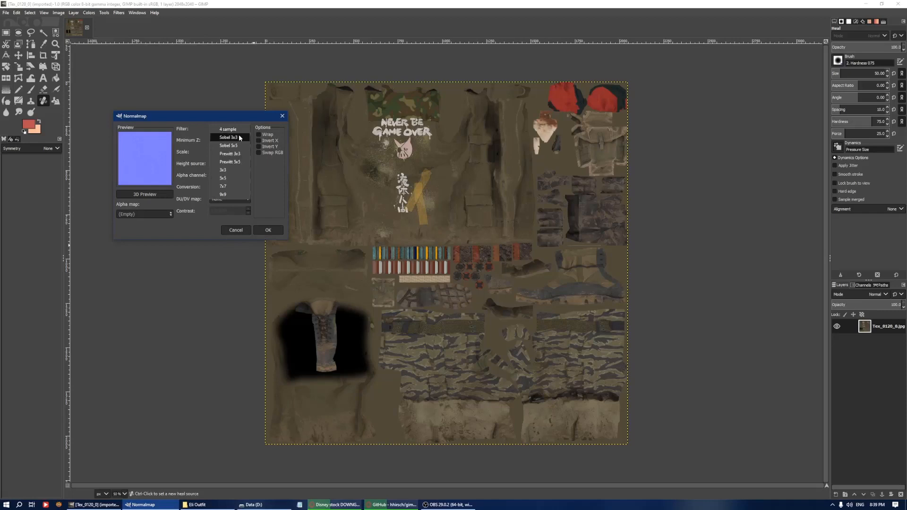
left_click(228, 137)
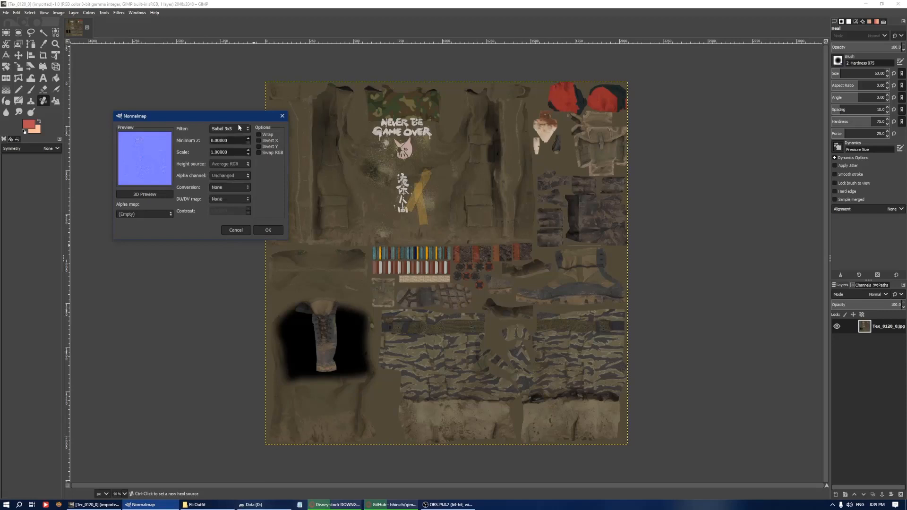
left_click(229, 129)
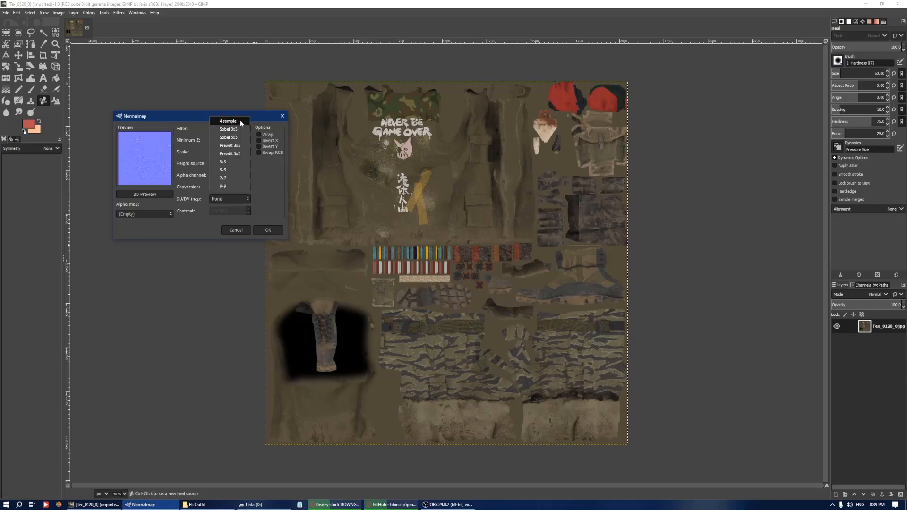
left_click(227, 121)
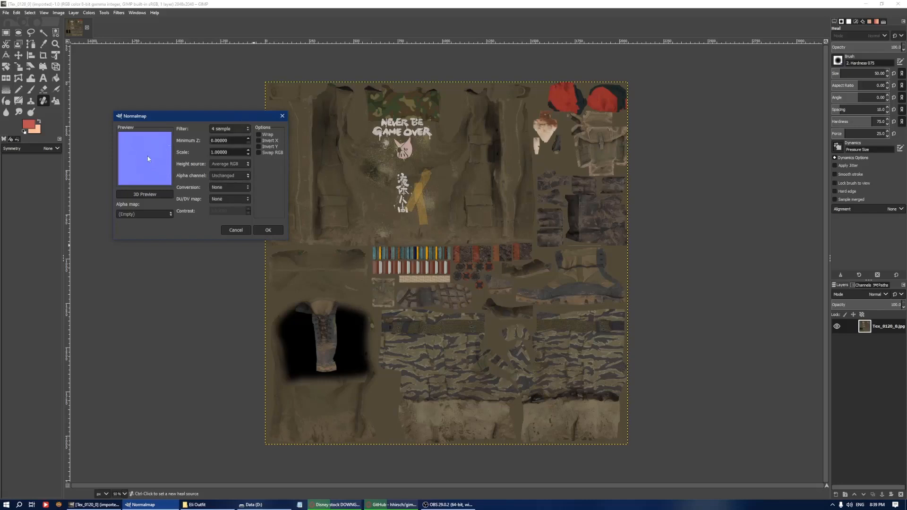
left_click(229, 129)
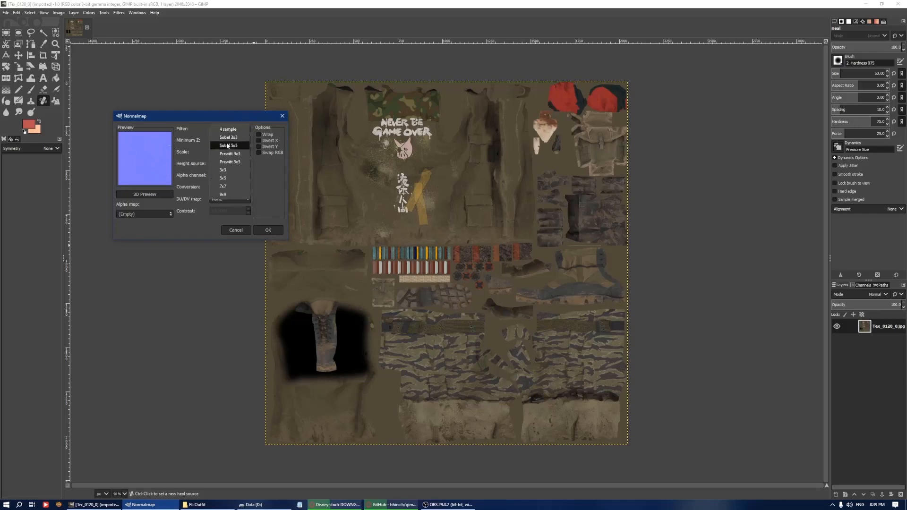
left_click(229, 145)
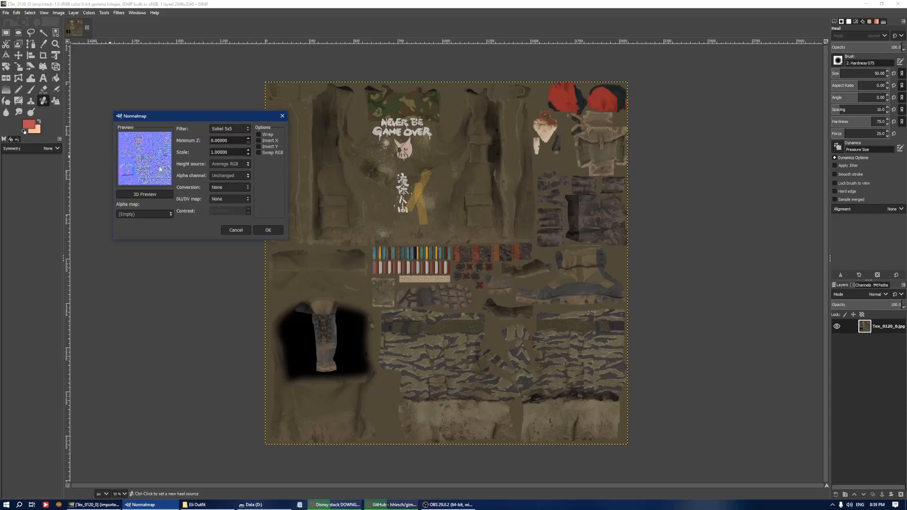
left_click(229, 128)
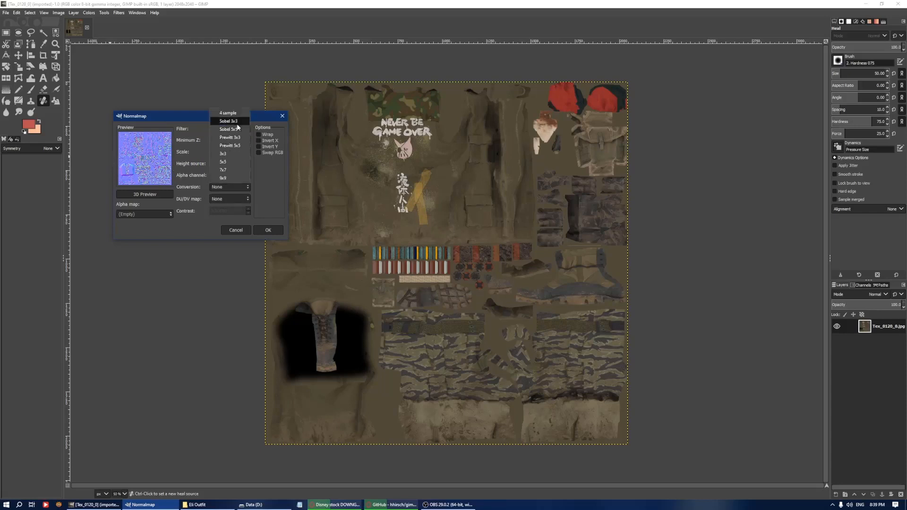
left_click(229, 121)
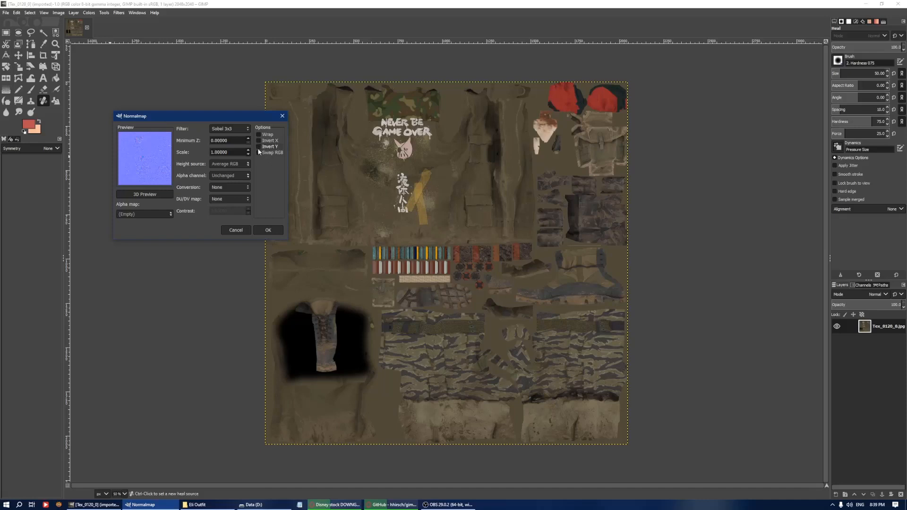
left_click(258, 146)
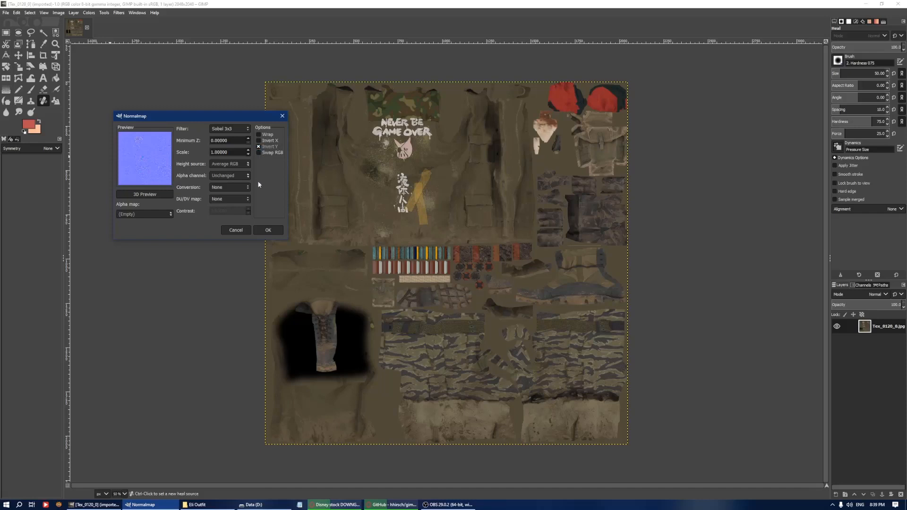
left_click(259, 146)
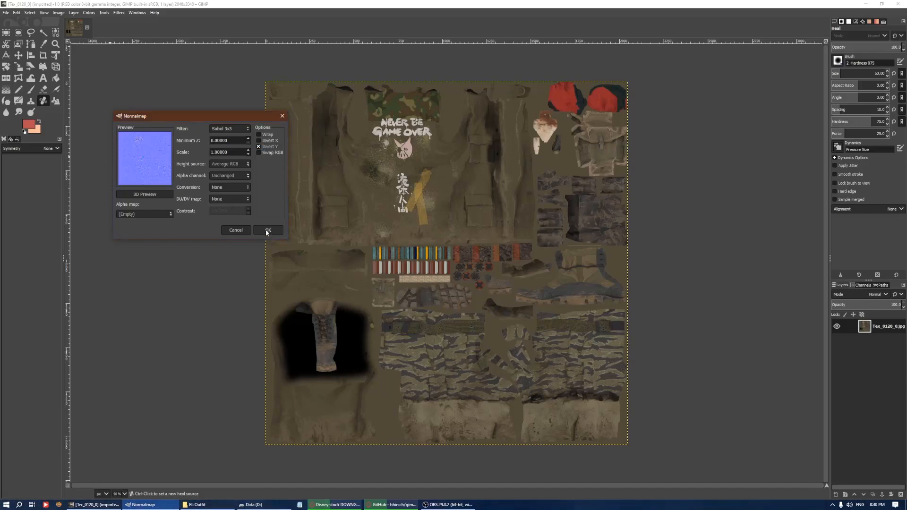
Apply the normal map, then reopen the Normalmap filter and tick Invert Y.
left_click(267, 230)
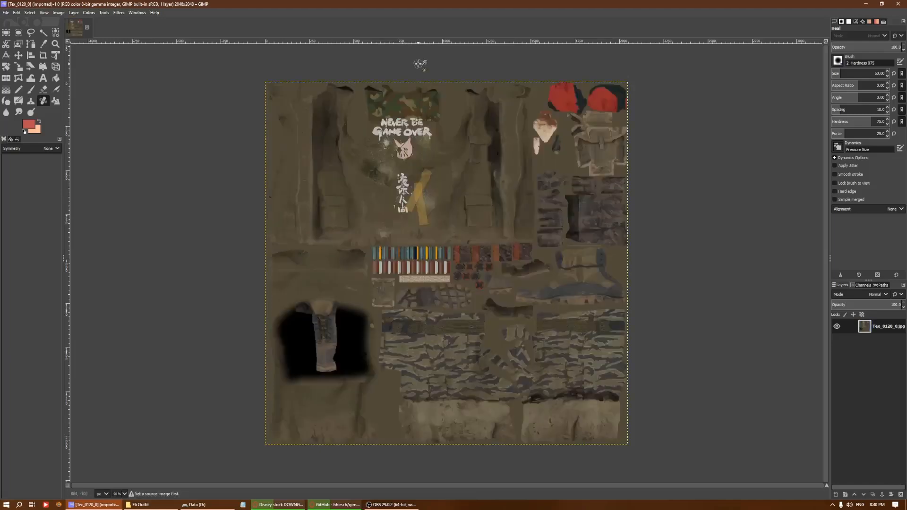
left_click(137, 13)
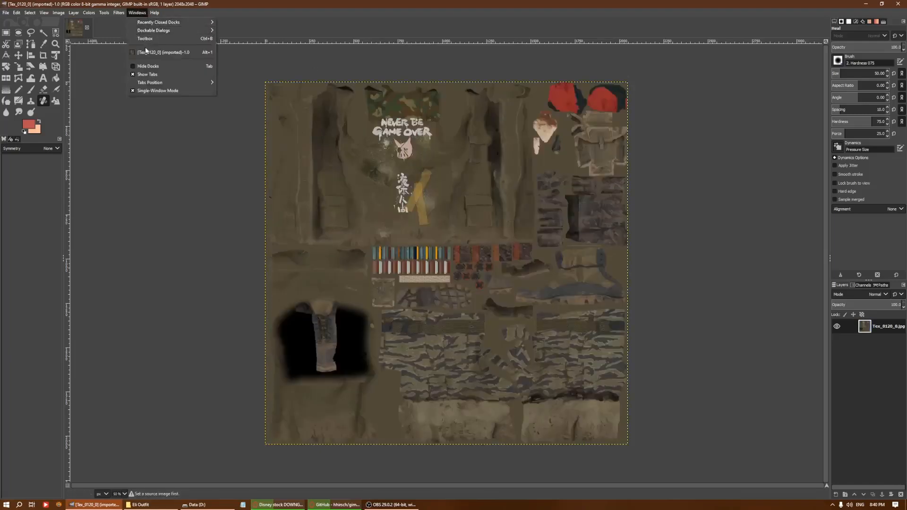
mouse_move(157, 23)
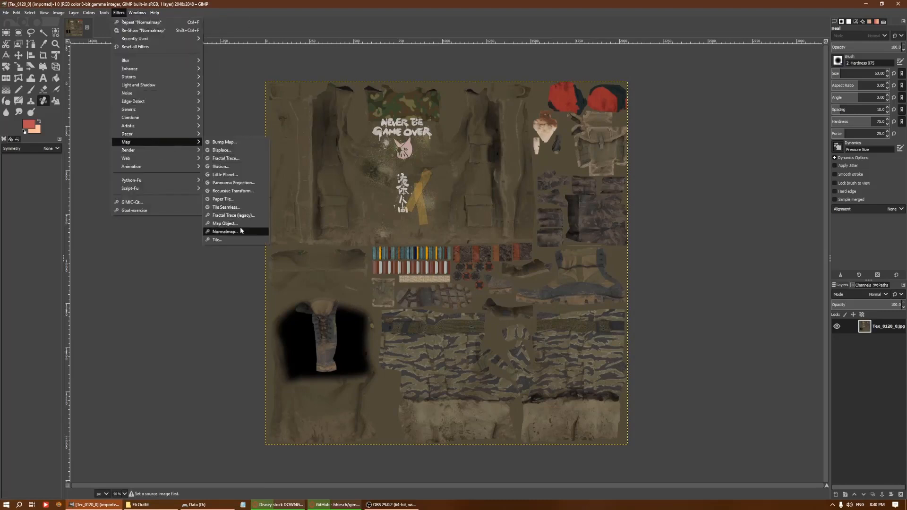
mouse_move(225, 223)
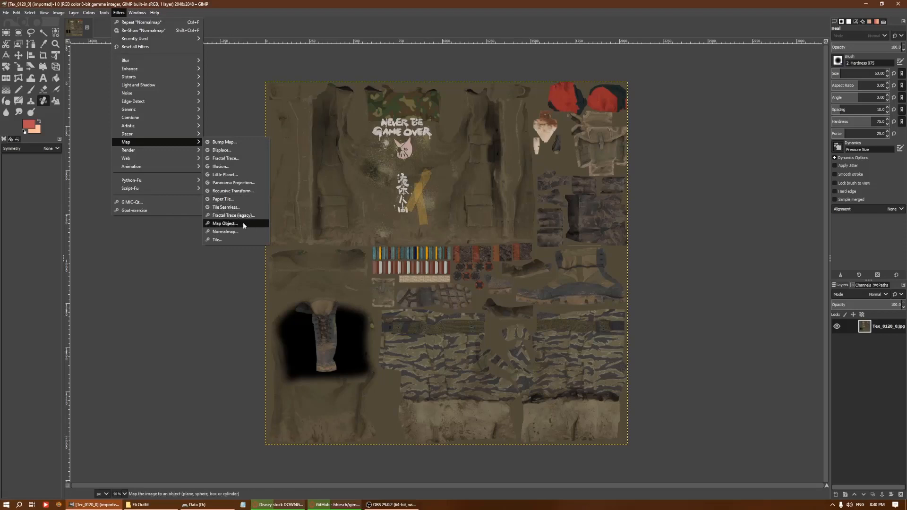
left_click(225, 232)
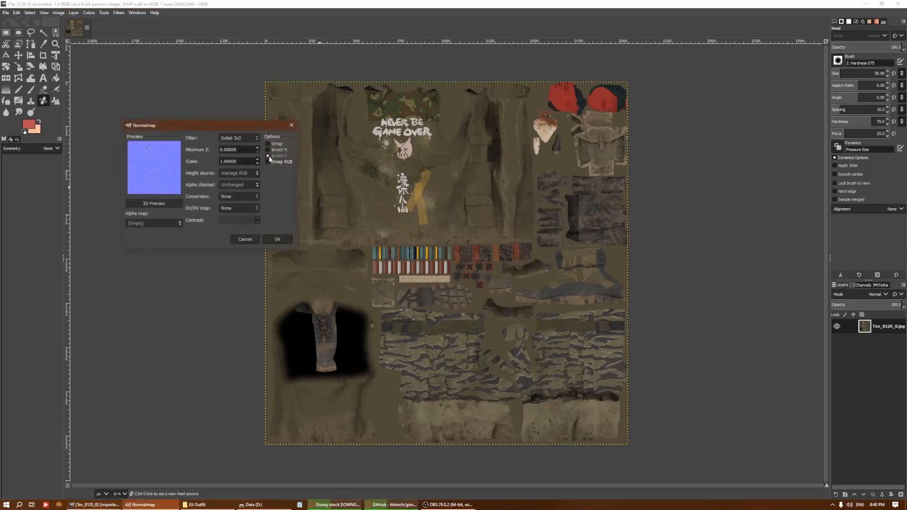
left_click(276, 239)
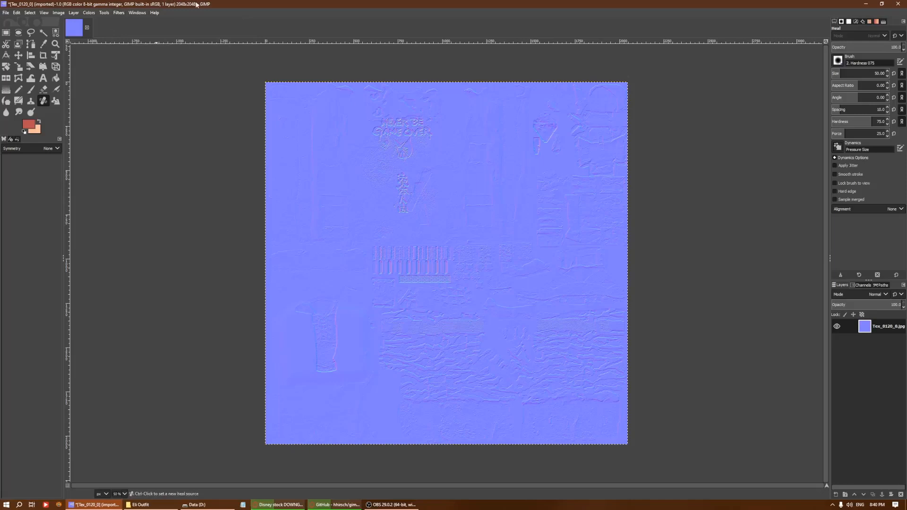
Reapply Normalmap to the texture with Sobel 3x3 and Invert Y enabled.
left_click(119, 13)
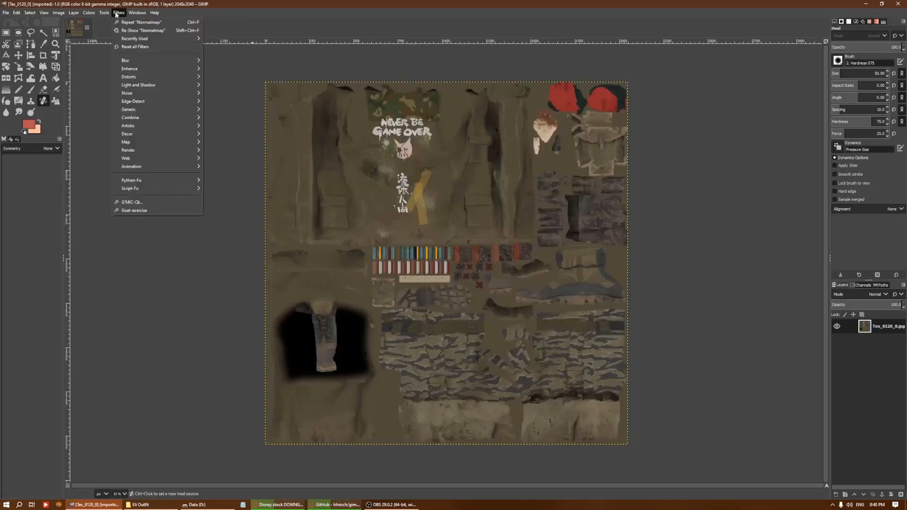
mouse_move(126, 141)
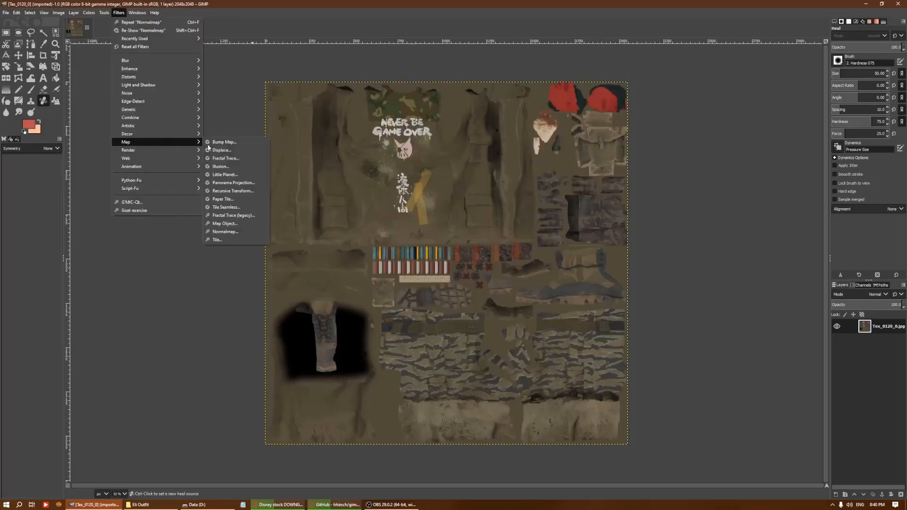
mouse_move(224, 224)
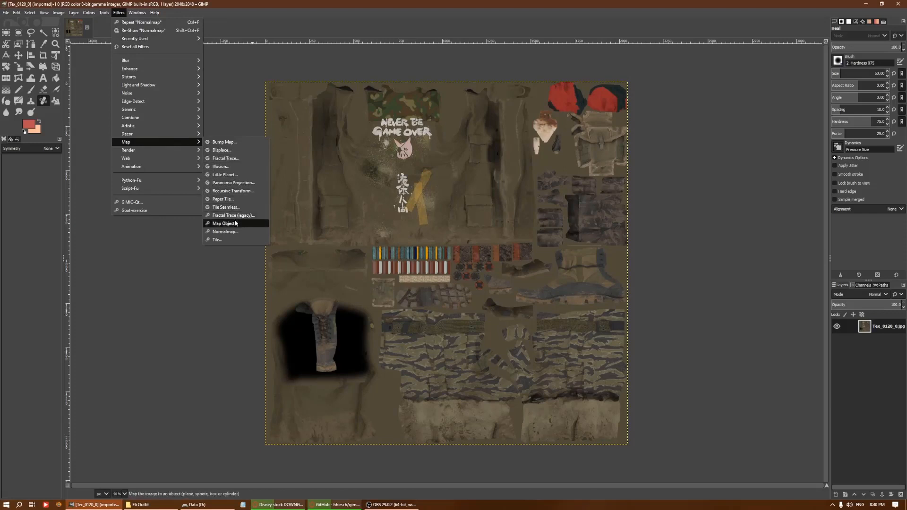
left_click(225, 231)
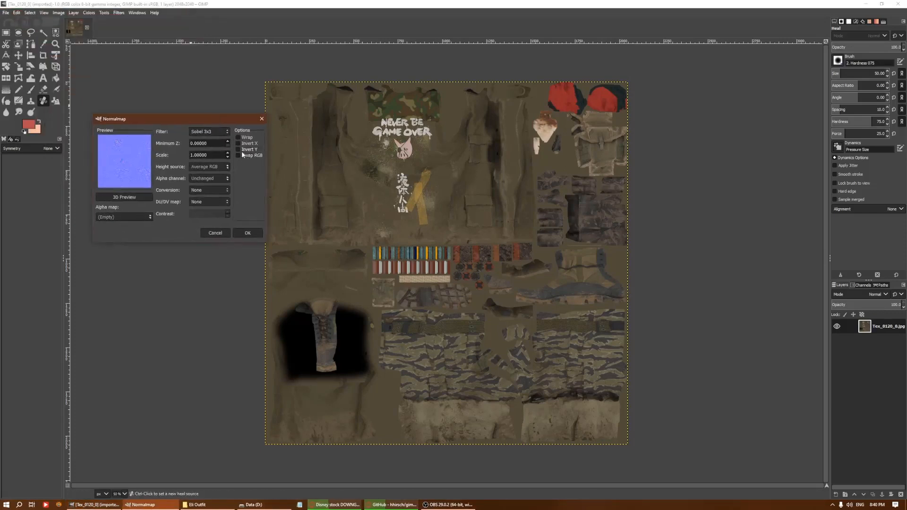
left_click(238, 149)
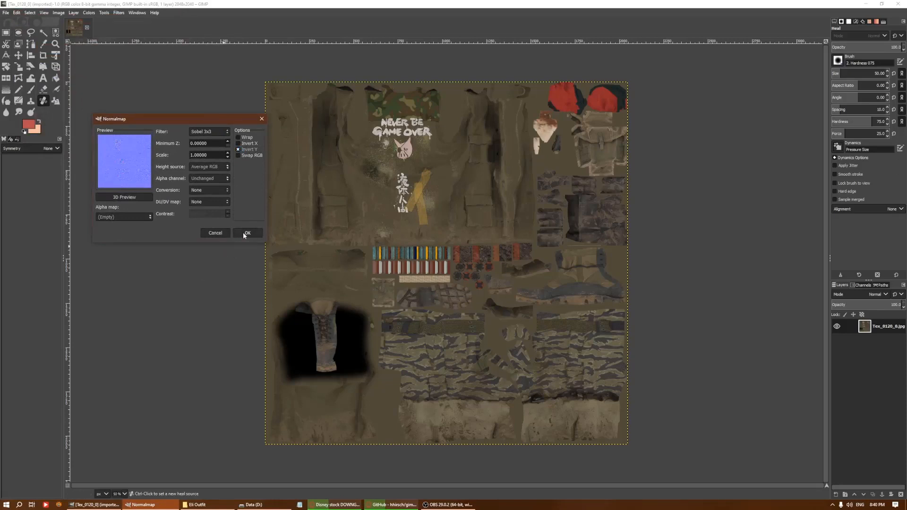
left_click(247, 233)
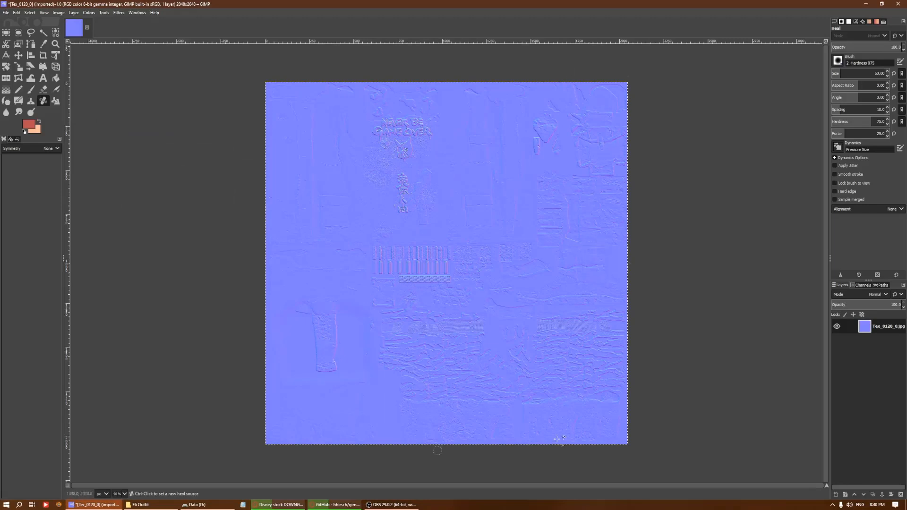
mouse_move(498, 150)
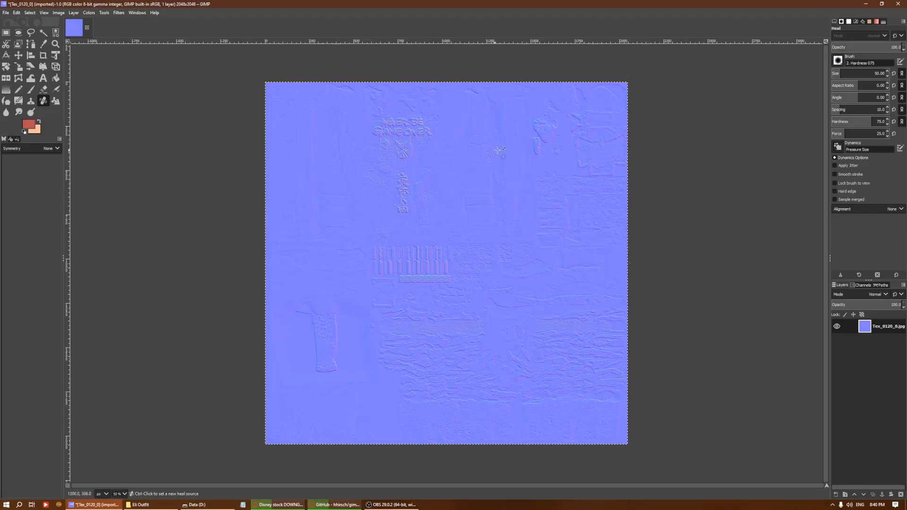